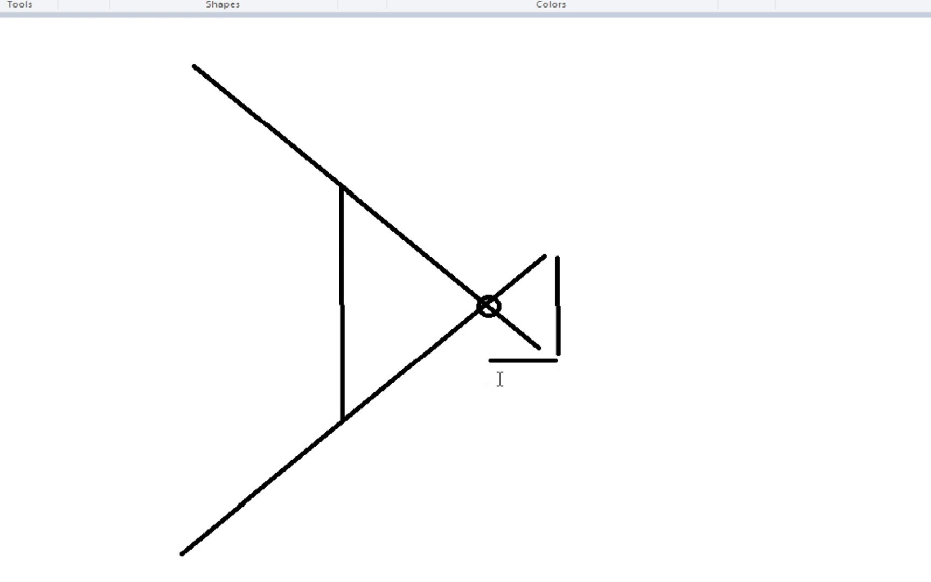
Step: Type the label '25mm' beneath the short-lens diagram and commit it
type("25")
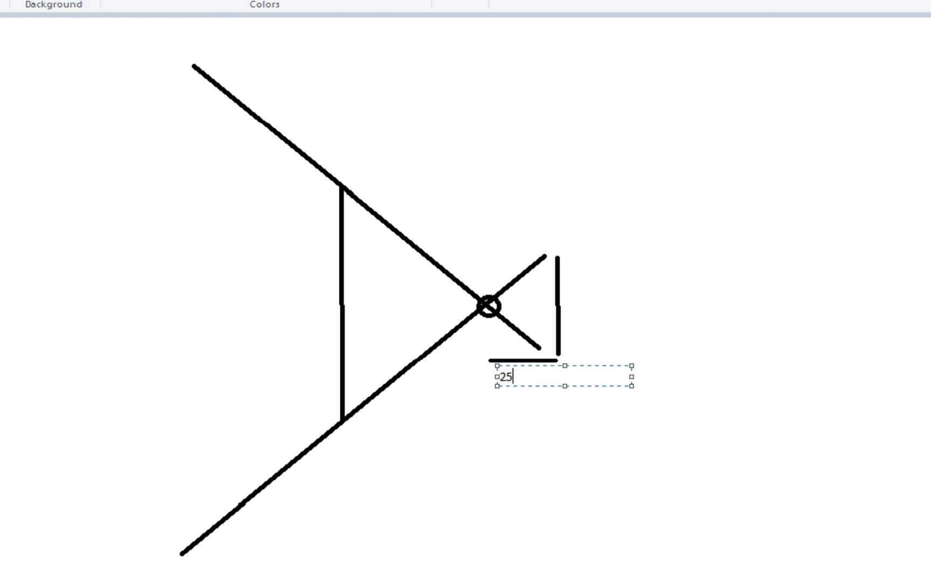
type("mm")
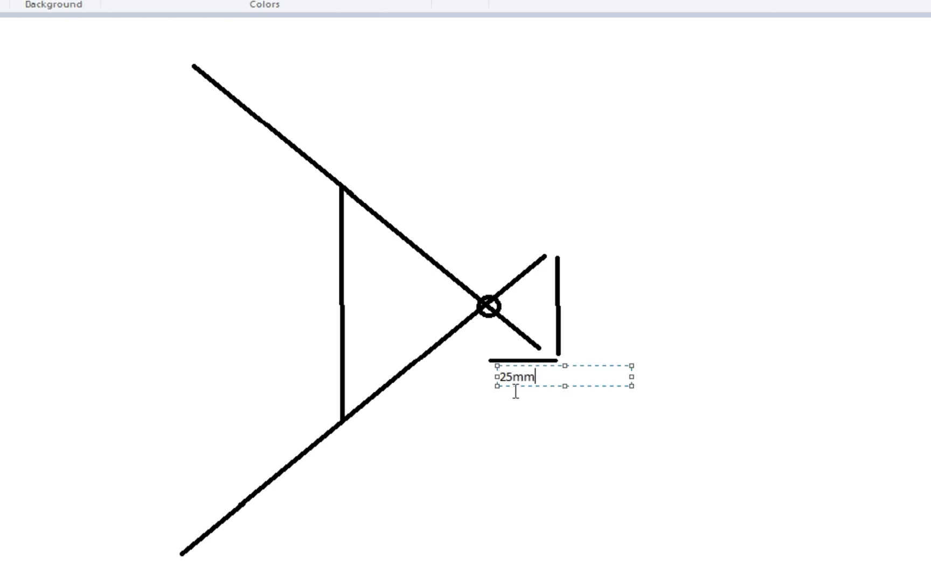
left_click(541, 447)
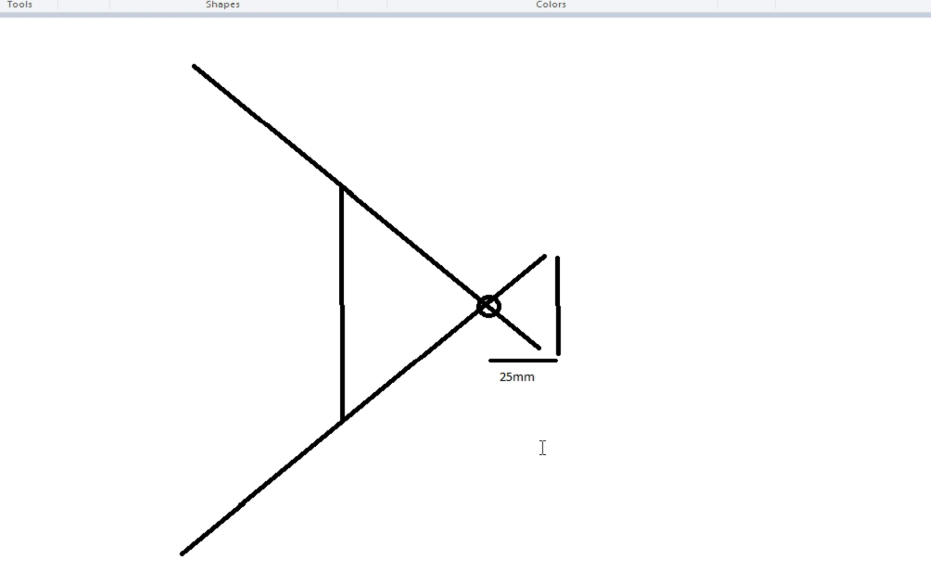
mouse_move(304, 226)
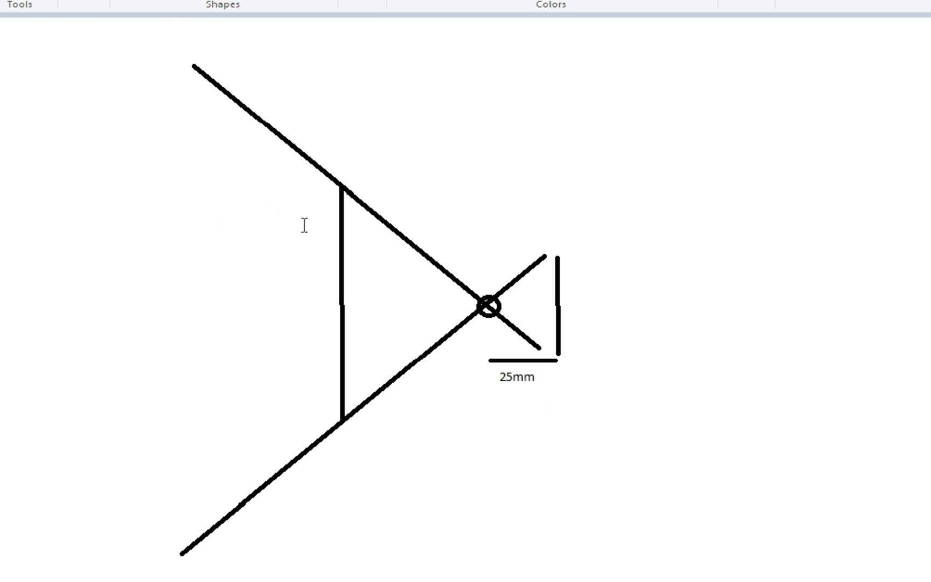
mouse_move(365, 196)
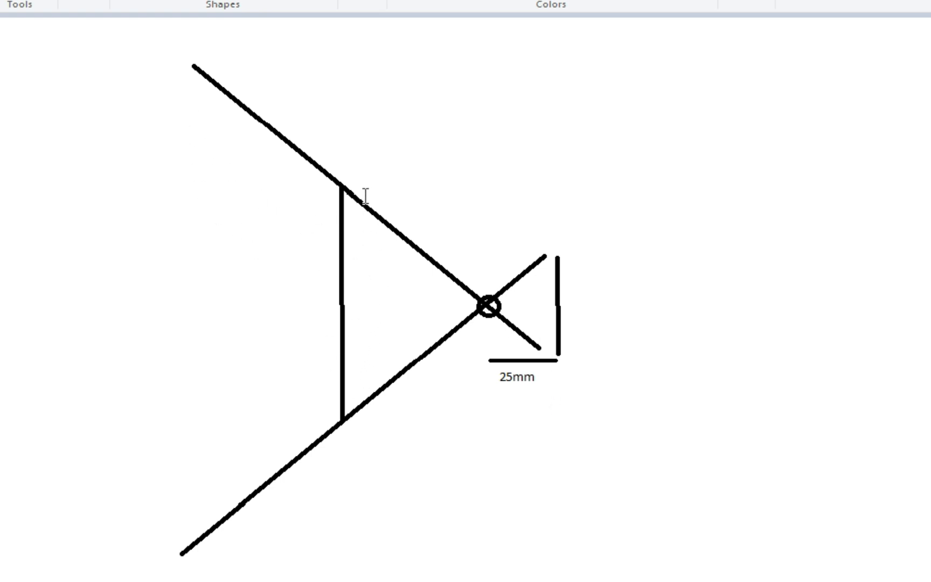
mouse_move(371, 239)
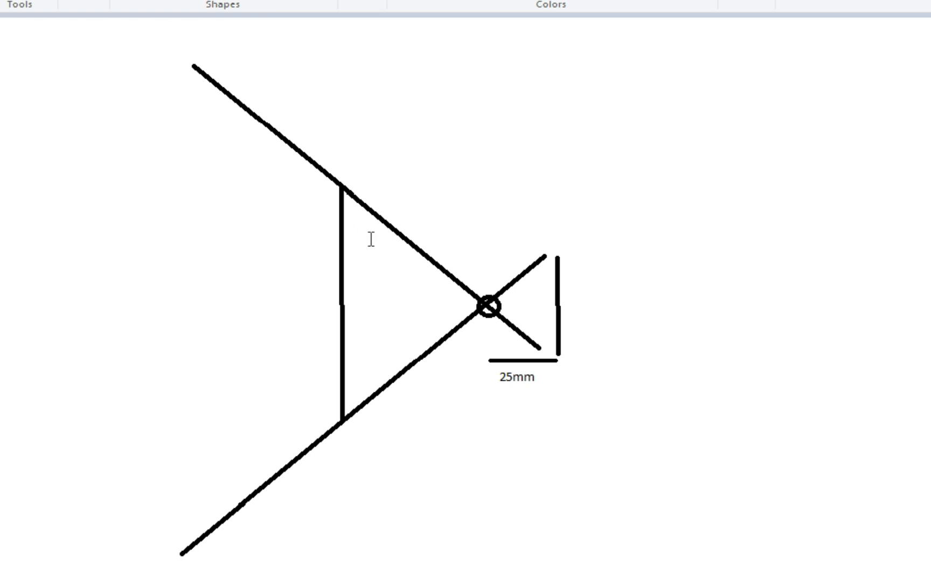
mouse_move(415, 239)
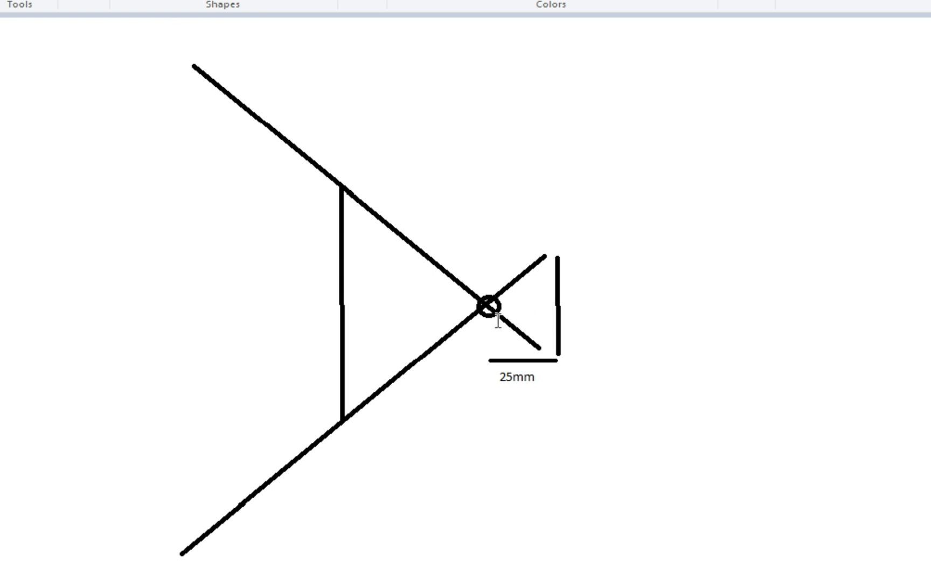
mouse_move(533, 320)
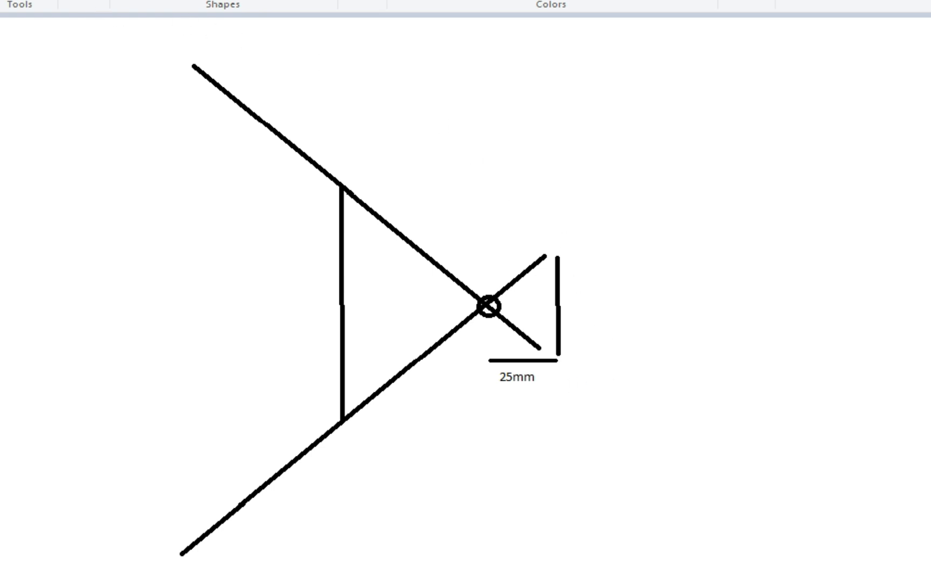
mouse_move(353, 552)
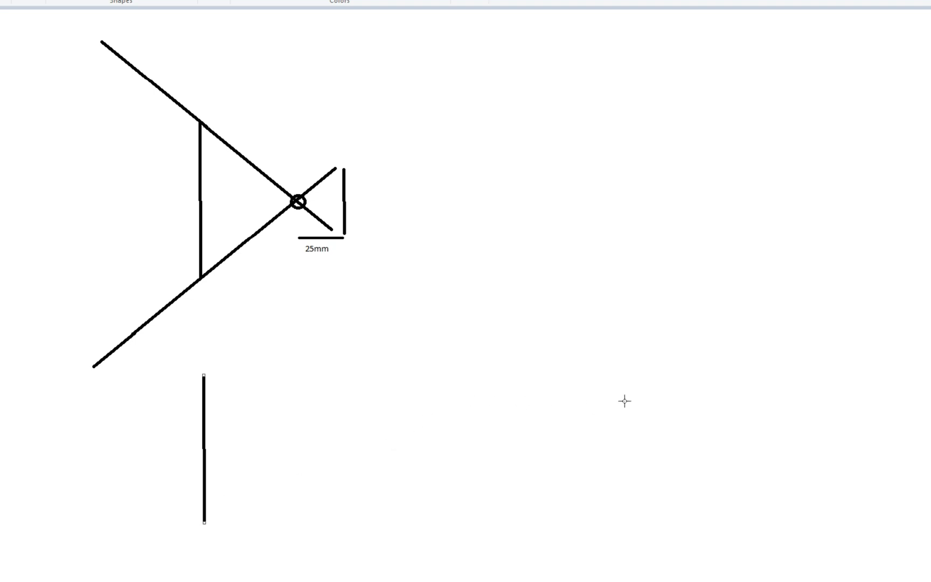
mouse_move(801, 425)
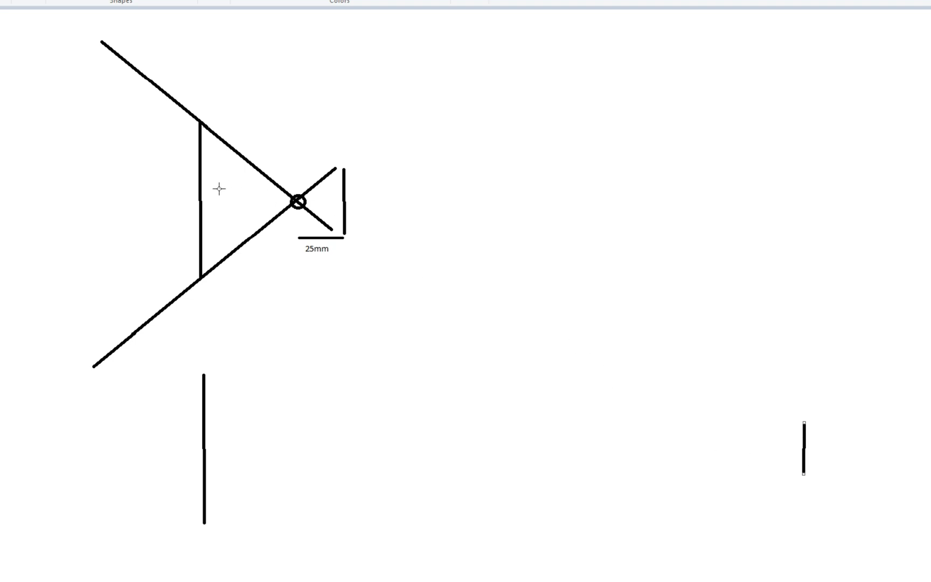
mouse_move(686, 452)
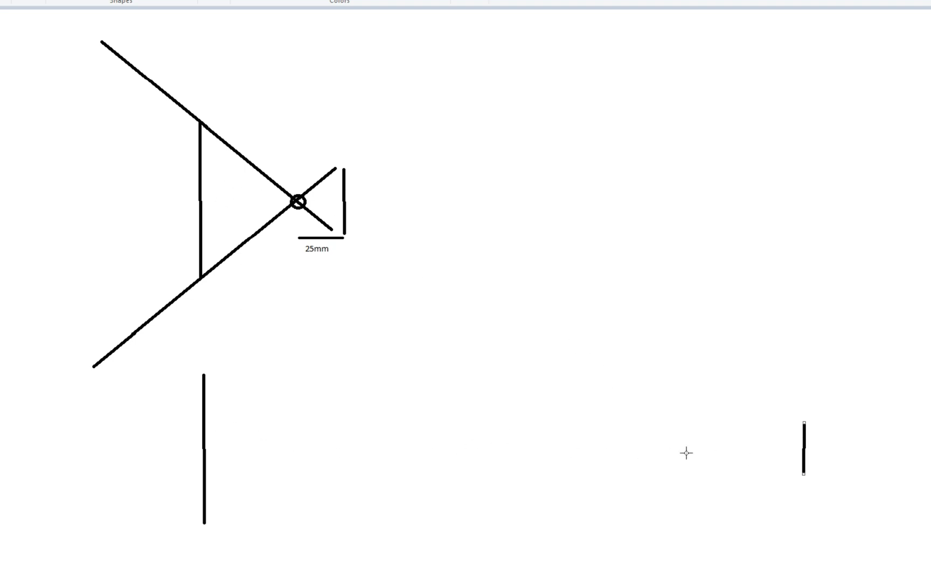
mouse_move(836, 463)
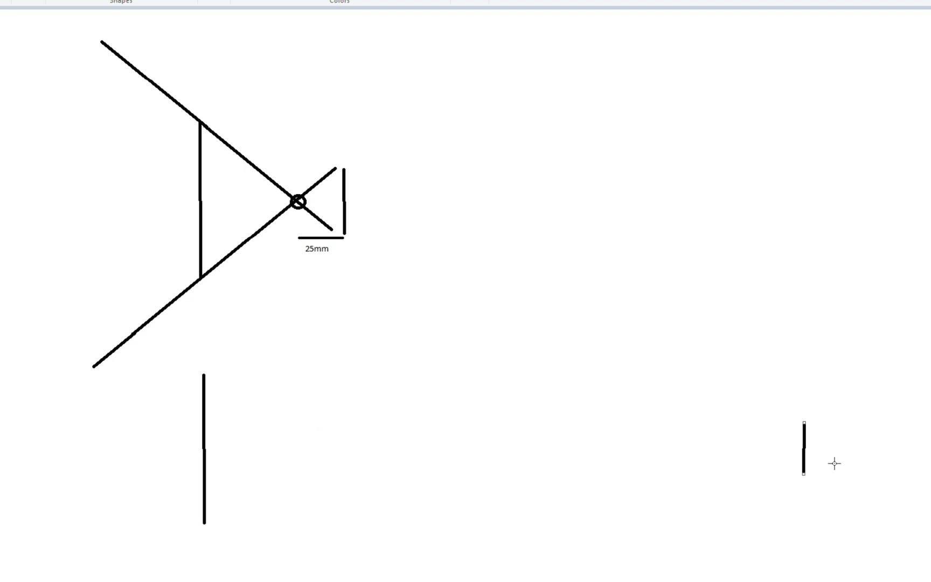
mouse_move(262, 526)
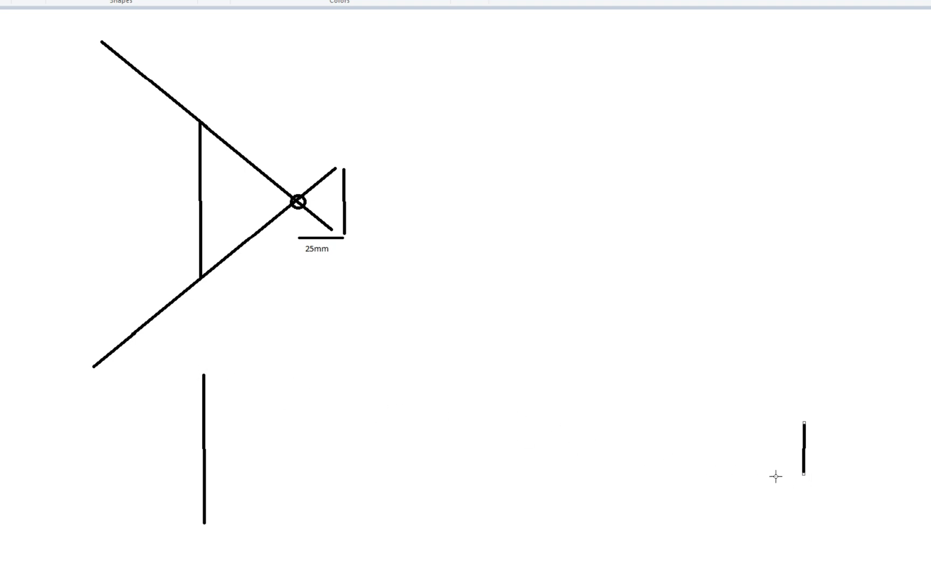
mouse_move(266, 231)
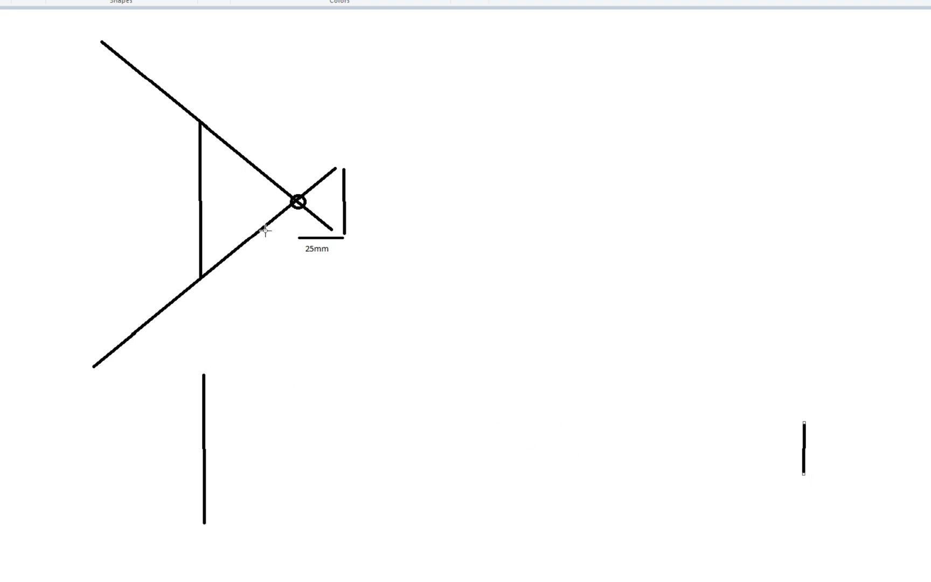
mouse_move(286, 225)
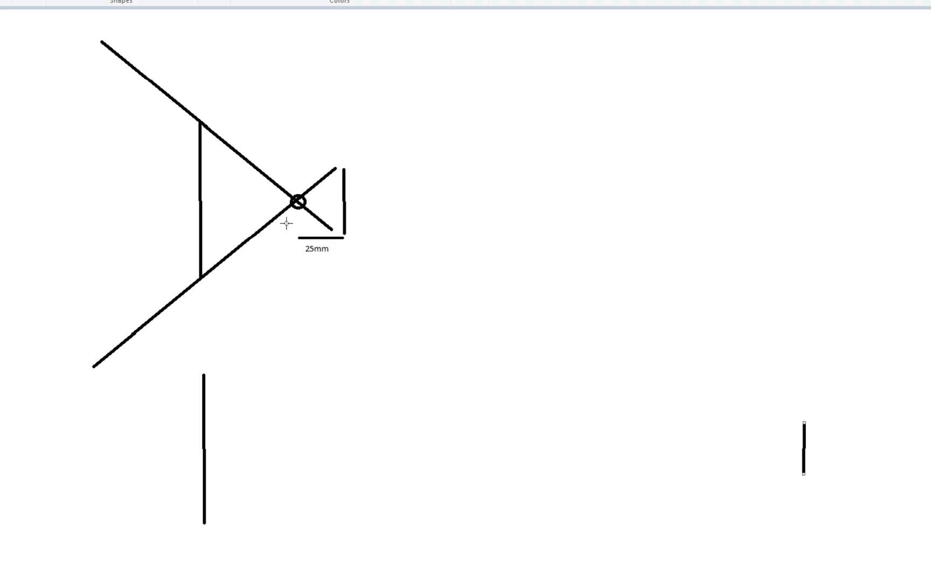
mouse_move(598, 351)
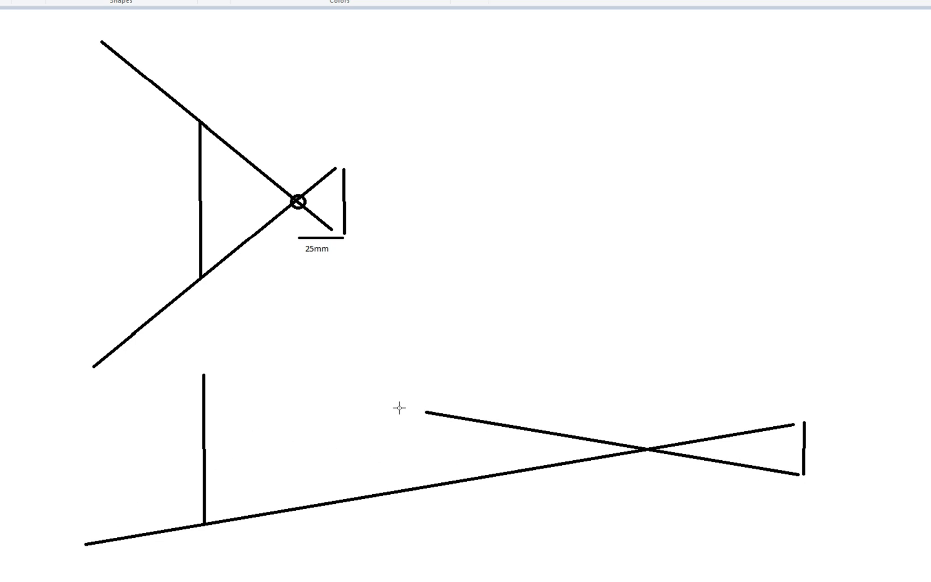
Step: Drag the lower diagram's upper ray endpoint left, past the vertical line's top
left_click_drag(424, 409, 84, 353)
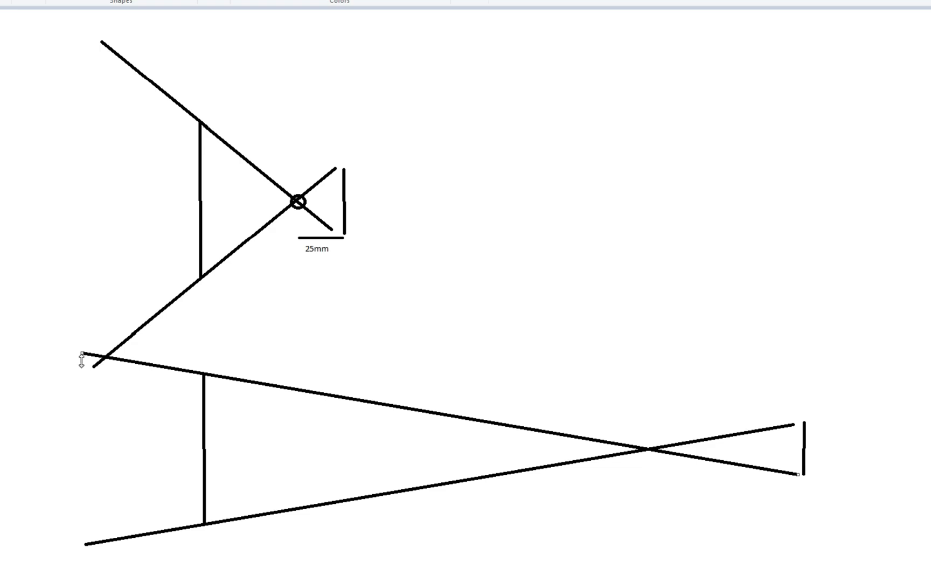
mouse_move(348, 68)
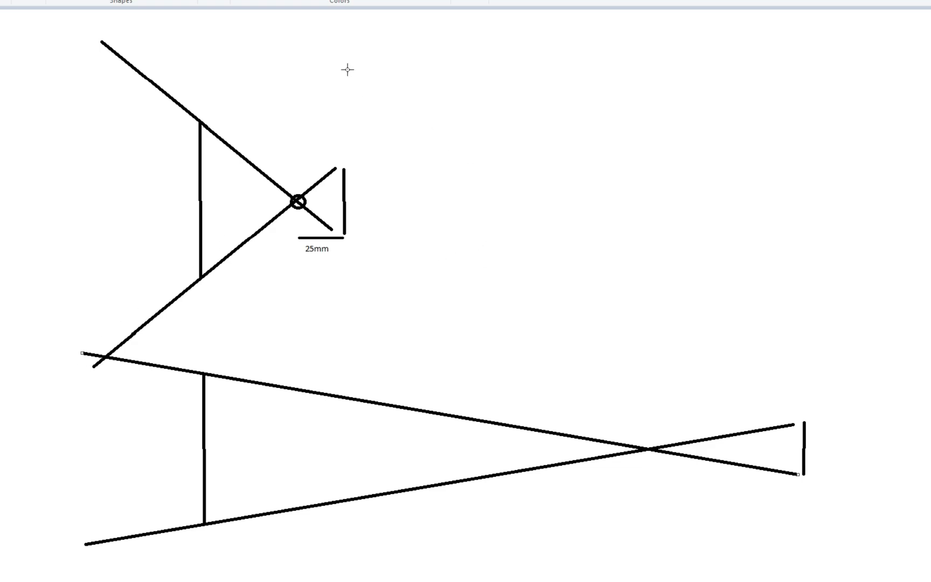
mouse_move(584, 397)
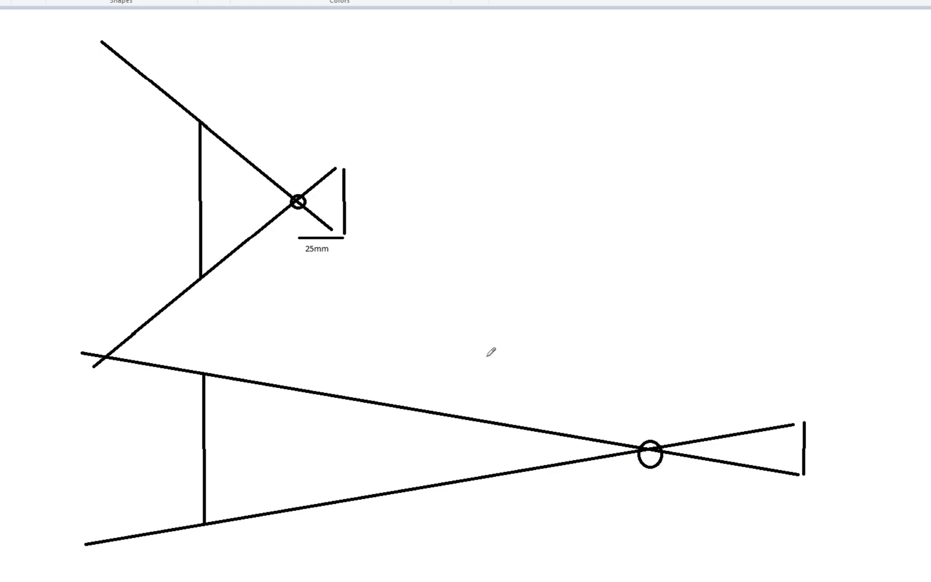
mouse_move(397, 279)
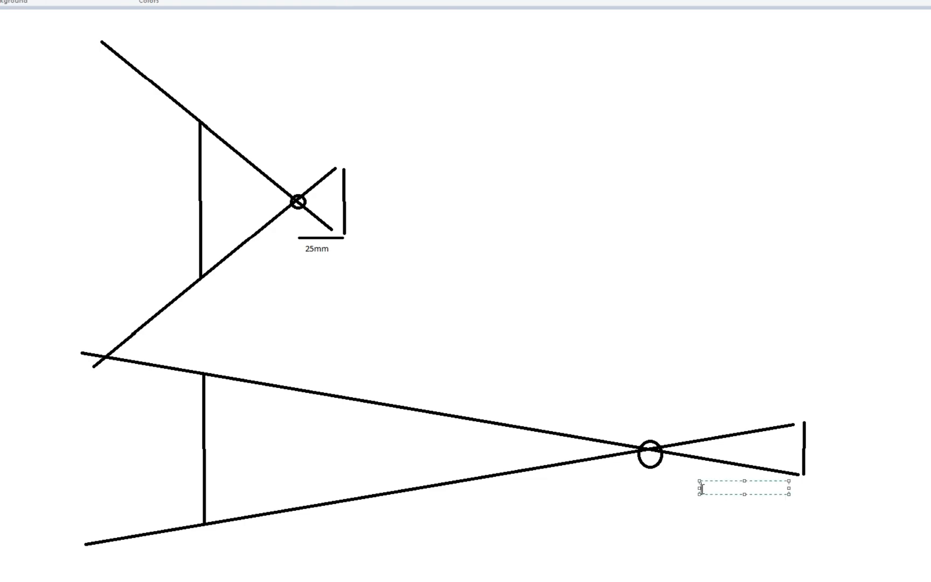
Step: Type '100mm' as the label beneath the lower diagram's optical centre
type("100")
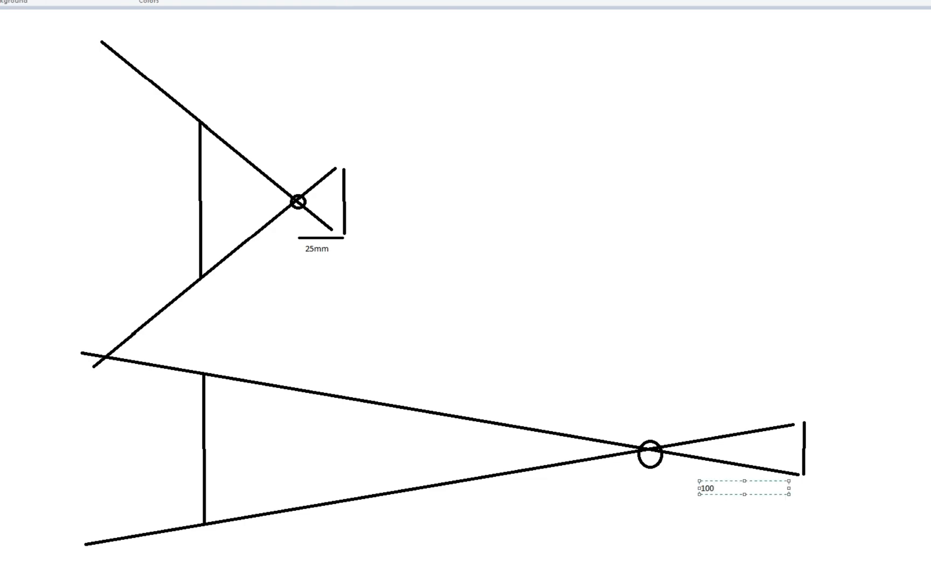
type("mm")
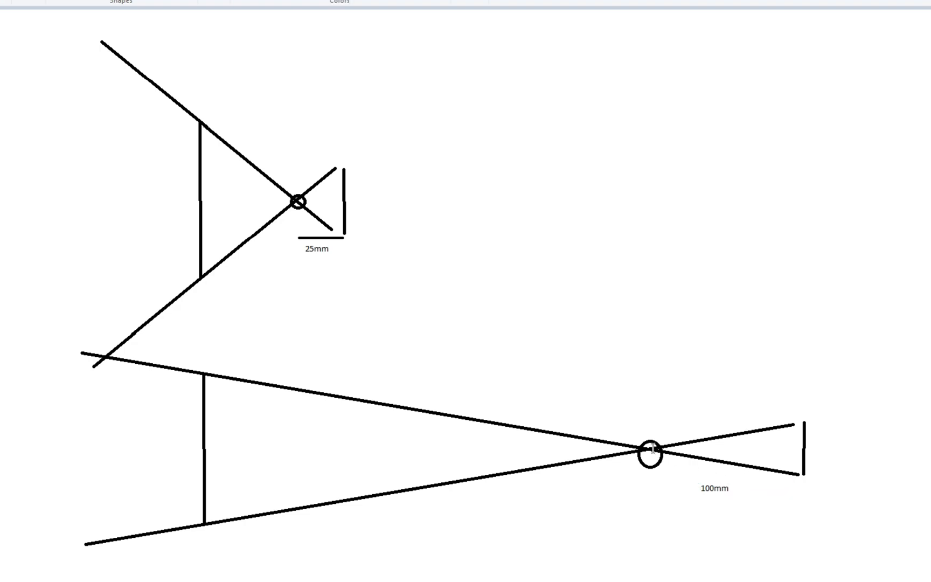
mouse_move(804, 433)
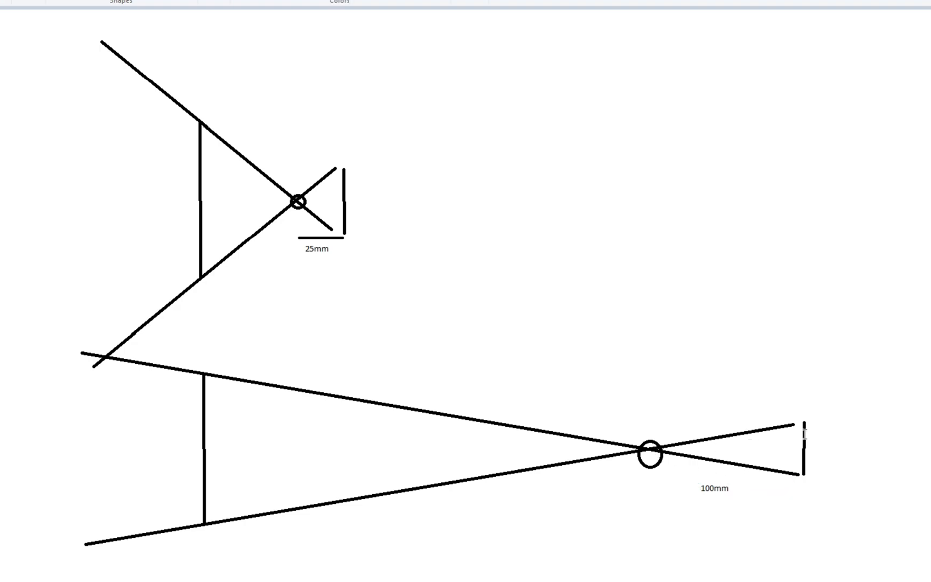
mouse_move(231, 438)
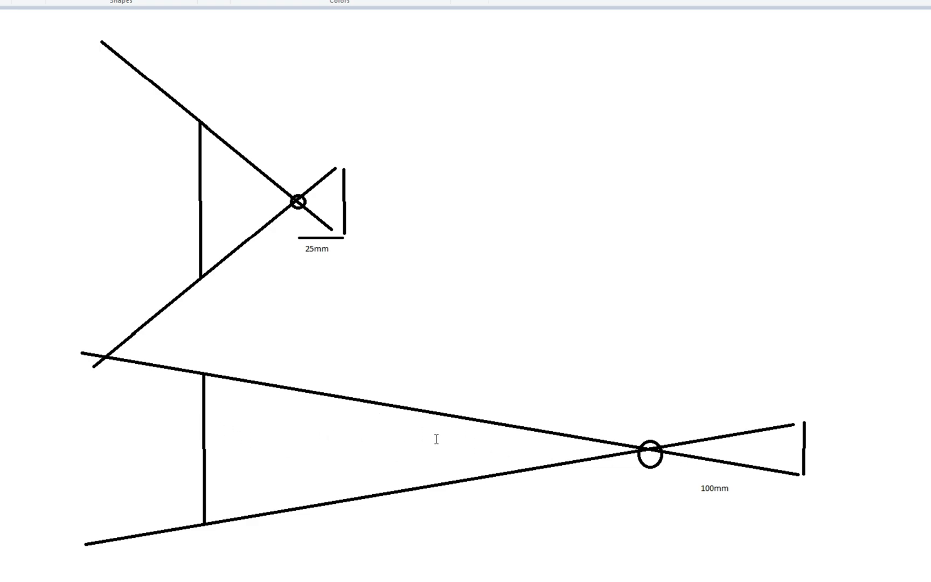
mouse_move(166, 379)
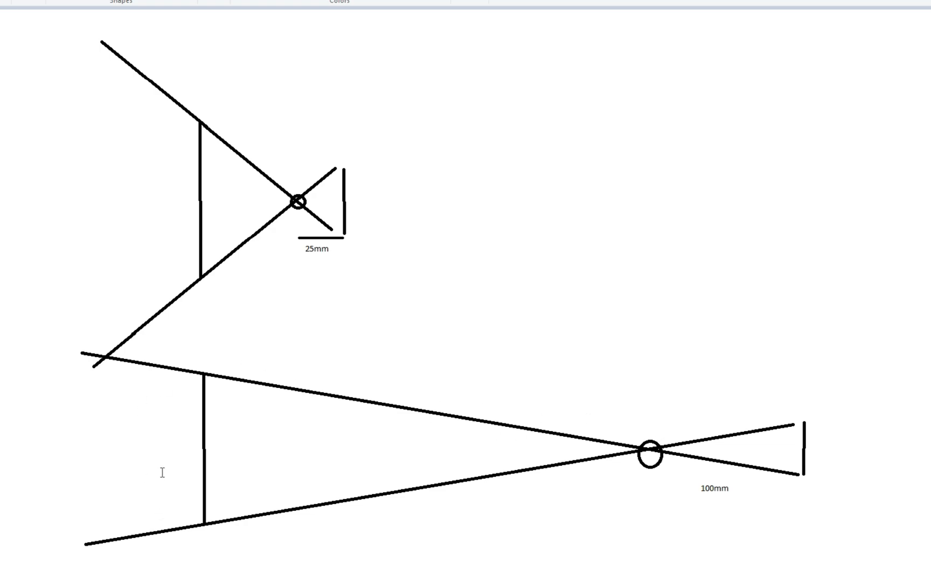
mouse_move(201, 346)
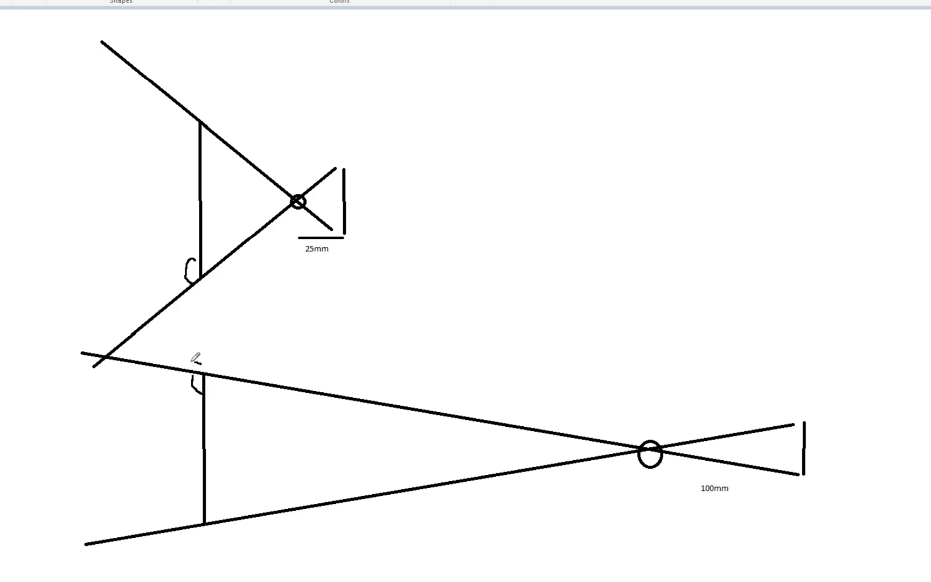
Step: Draw a freehand circle where the subject line meets the ray
left_click_drag(205, 356, 205, 386)
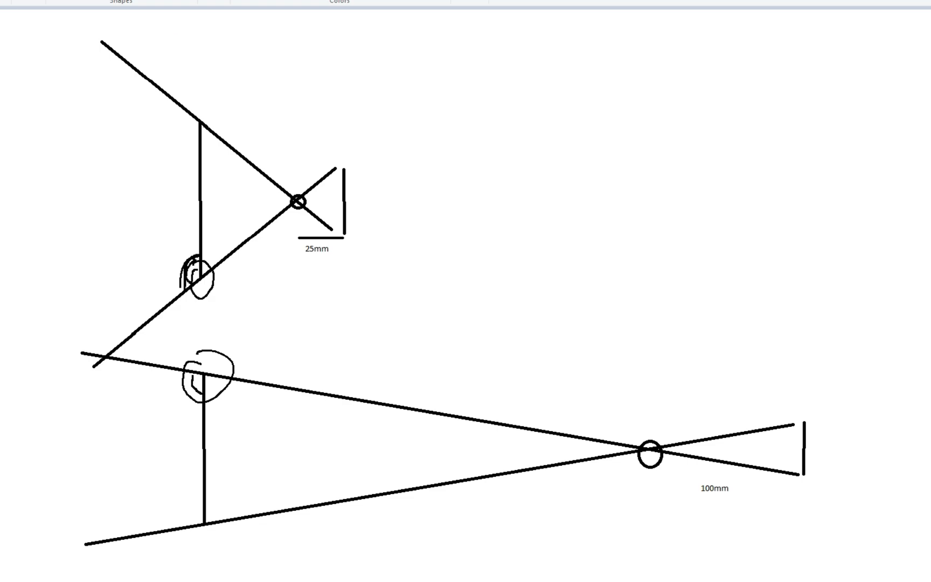
mouse_move(91, 142)
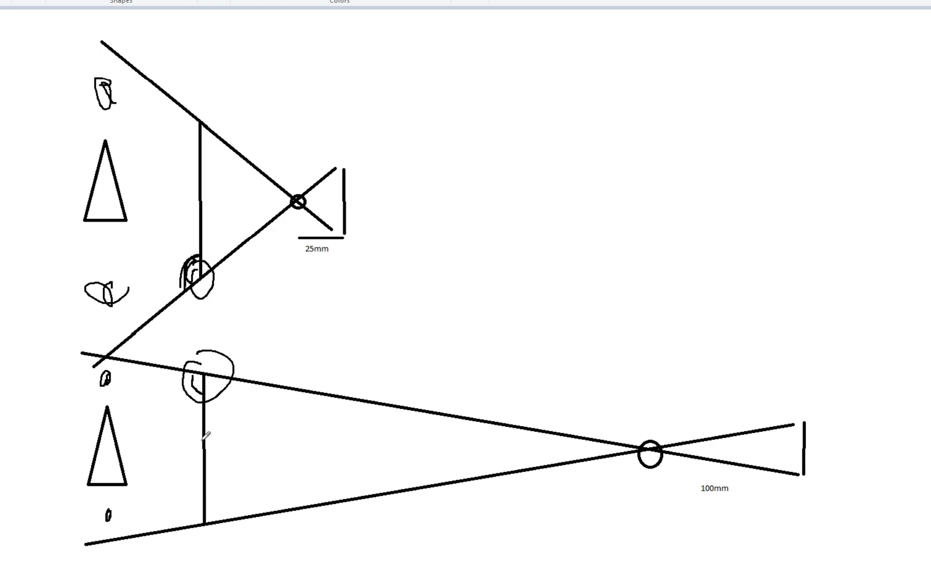
mouse_move(316, 260)
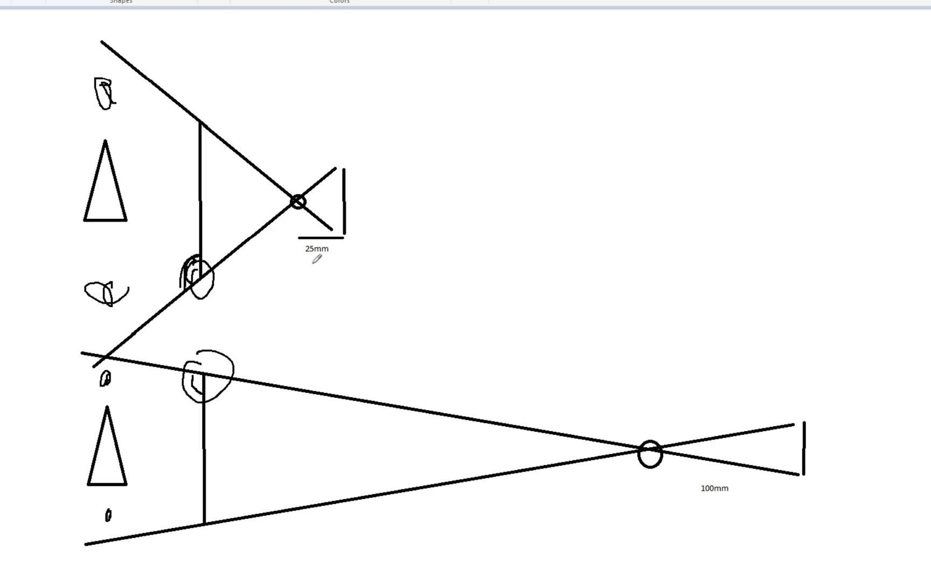